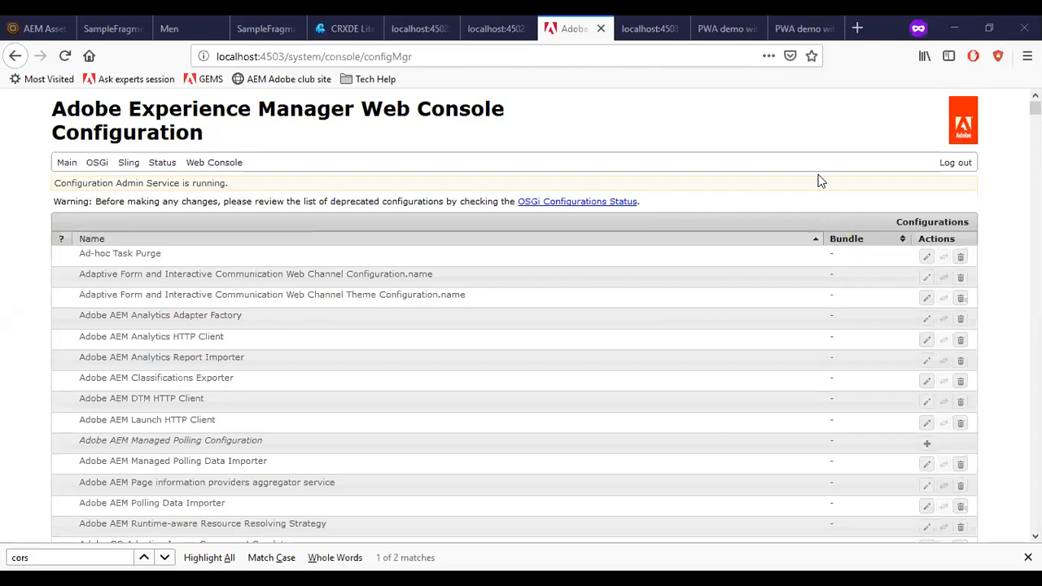
mouse_move(767, 179)
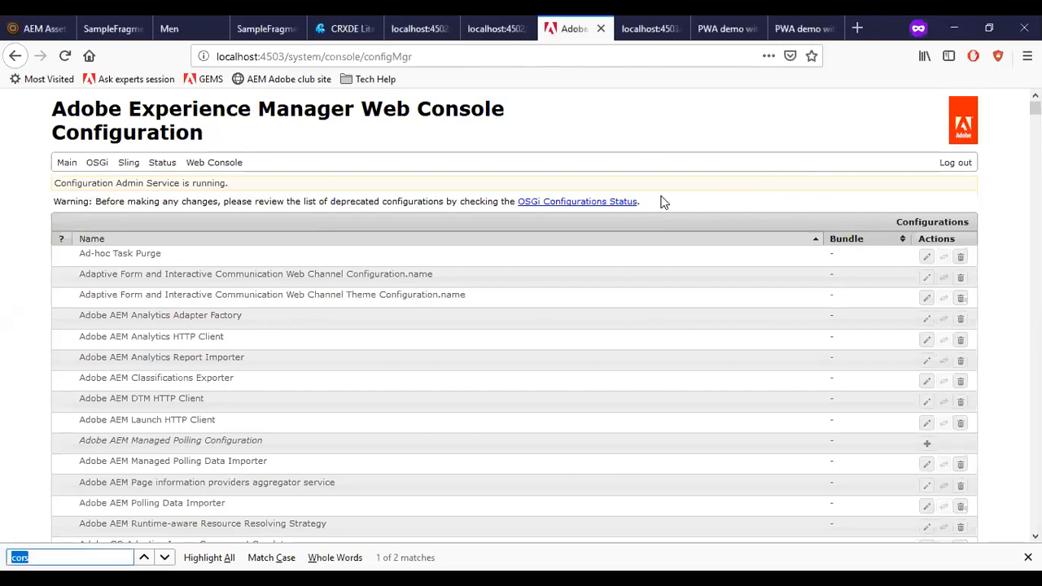
Scroll the configurations list to the Adobe Granite Cross-Origin Resource Sharing Policy entry
scroll(down, 3)
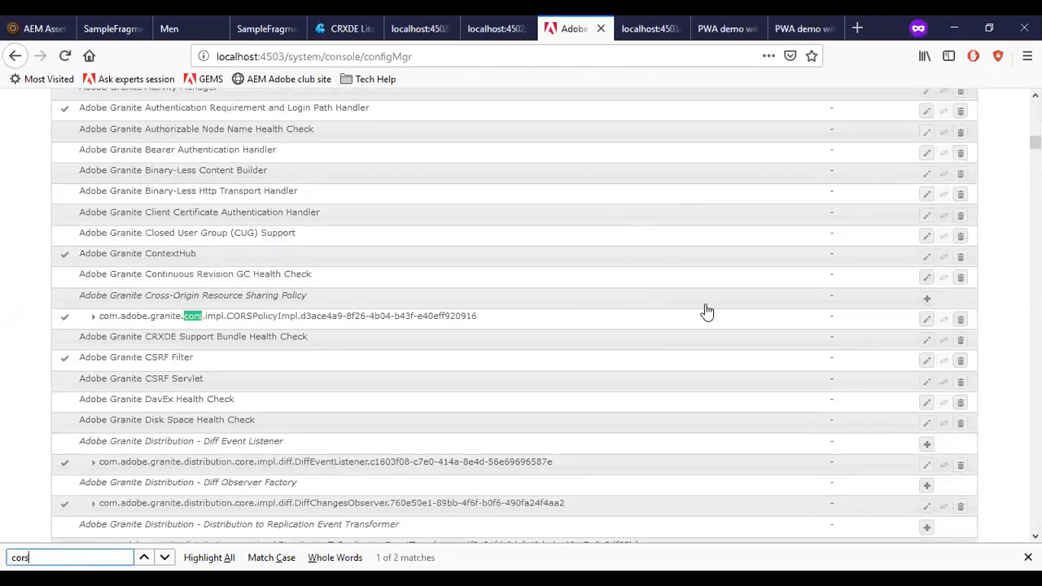
mouse_move(928, 333)
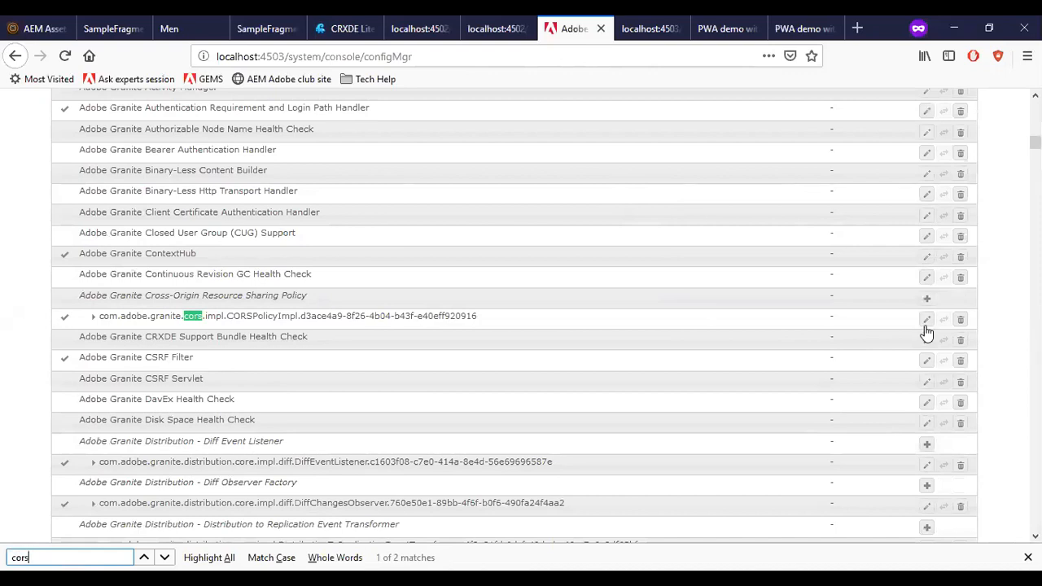
click(926, 318)
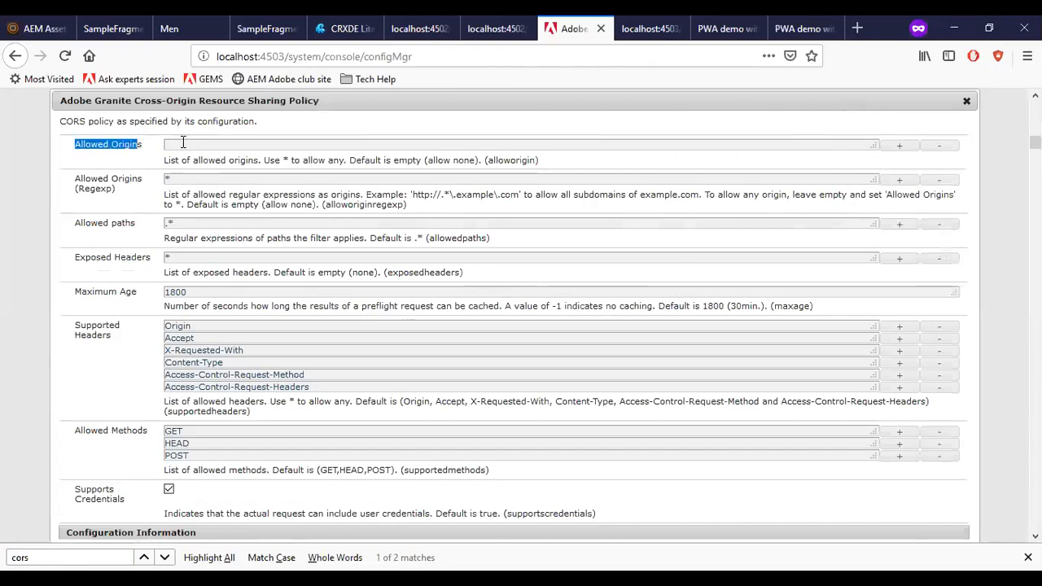
text(http://localhost:5000/)
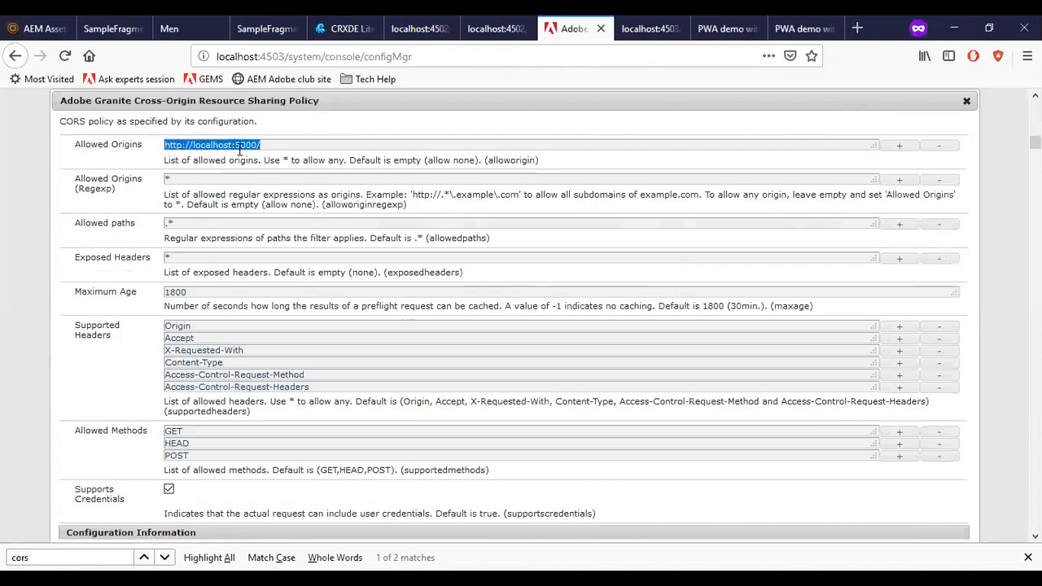
mouse_move(550, 368)
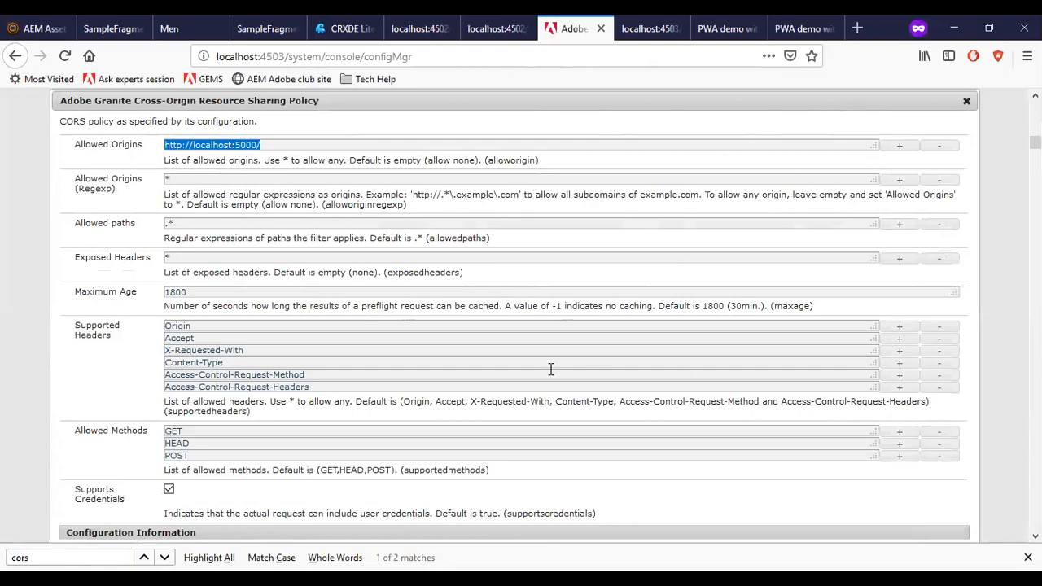
scroll(down, 3)
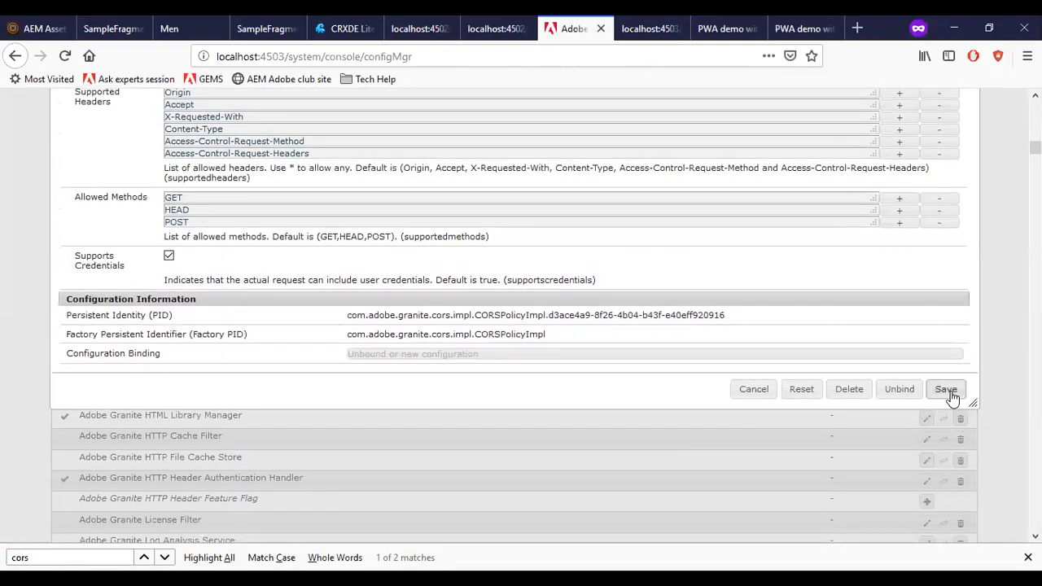
click(944, 387)
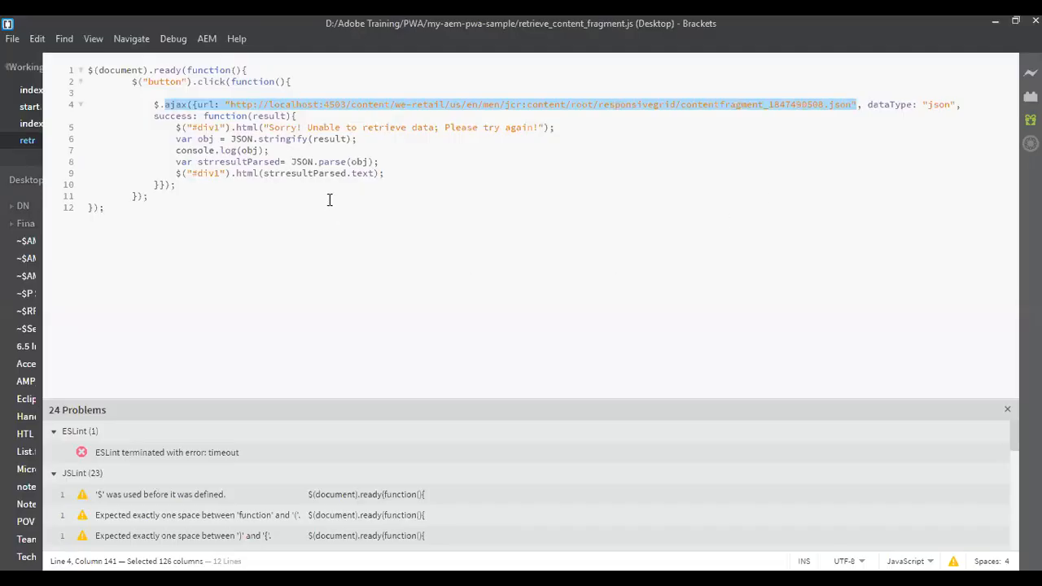
mouse_move(833, 155)
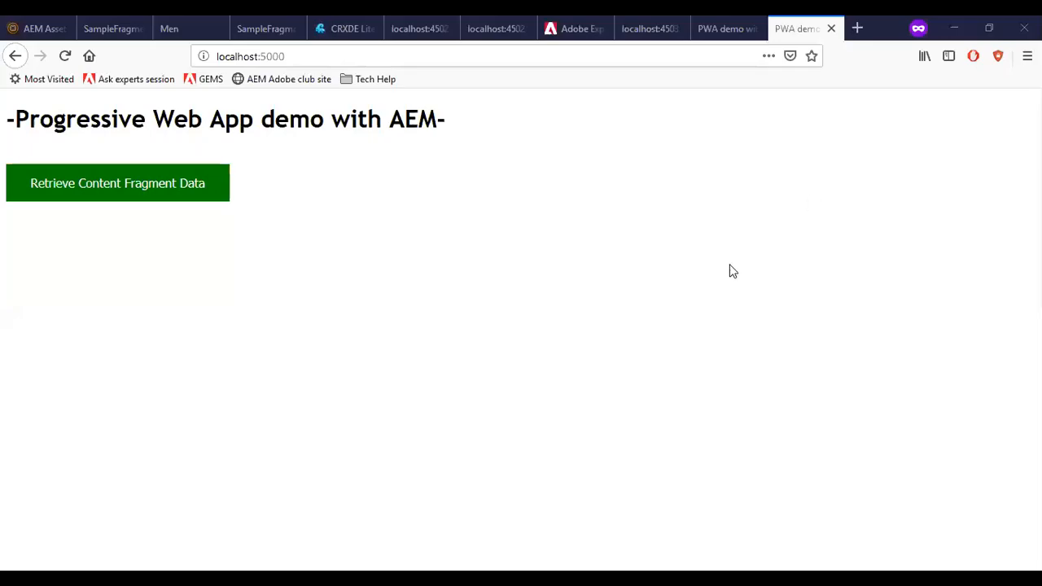
mouse_move(536, 224)
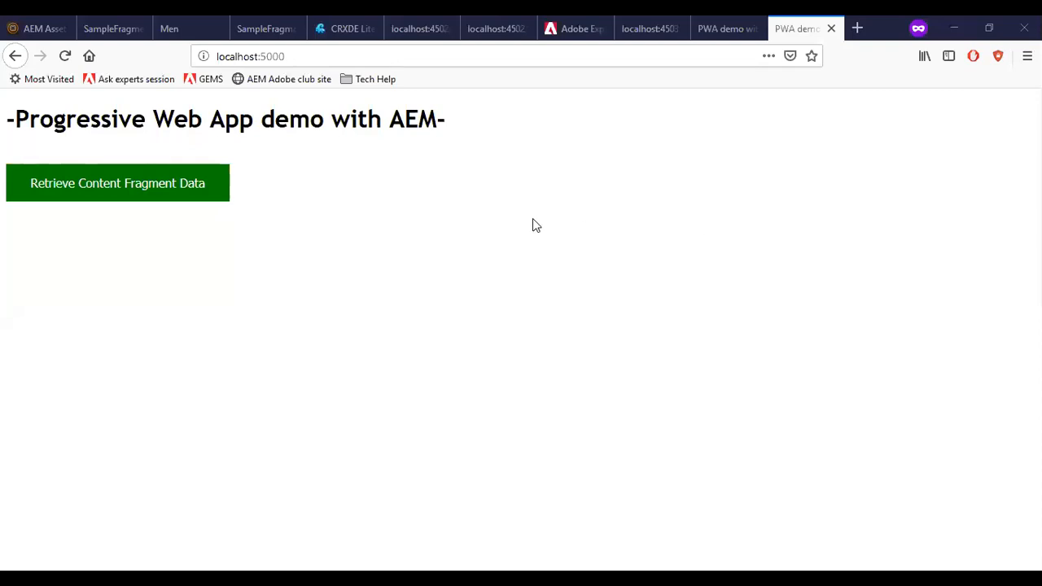
Retrieve the content fragment data so the page displays the sample Main text
click(117, 182)
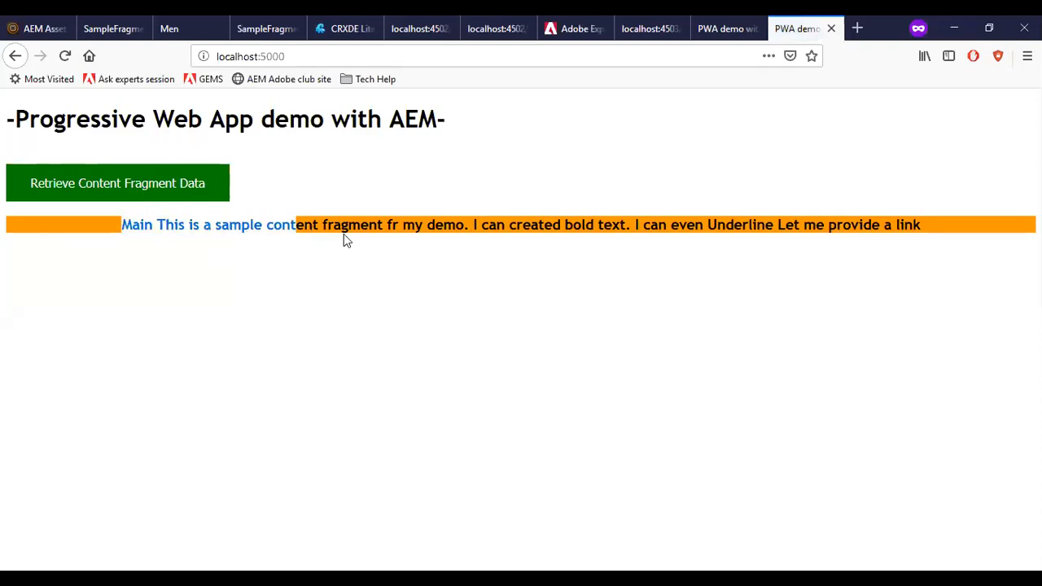
click(169, 29)
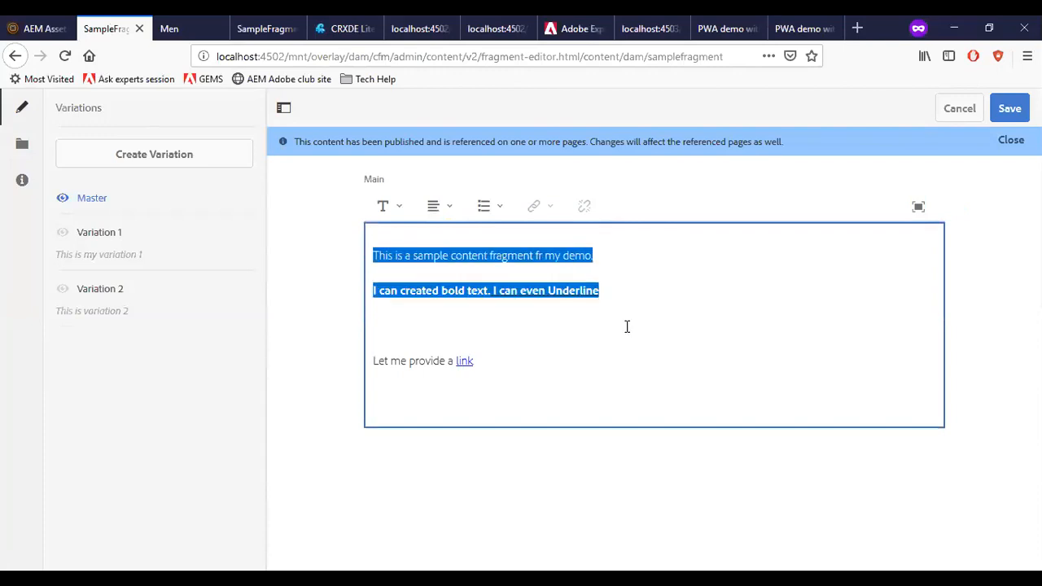
Switch to the Men page showing the Content Fragment component rendering the sample Main text
click(170, 29)
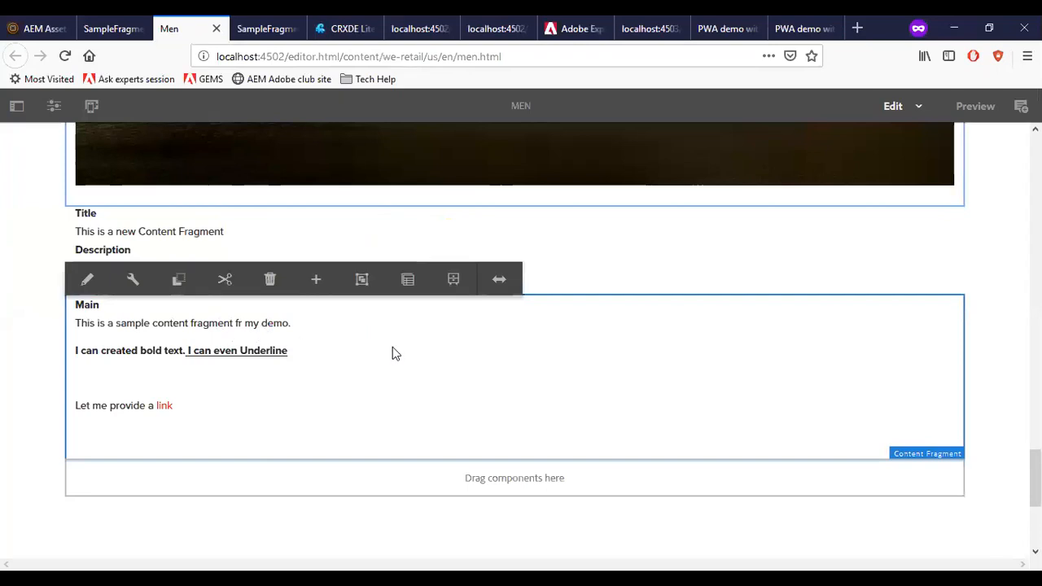
mouse_move(651, 30)
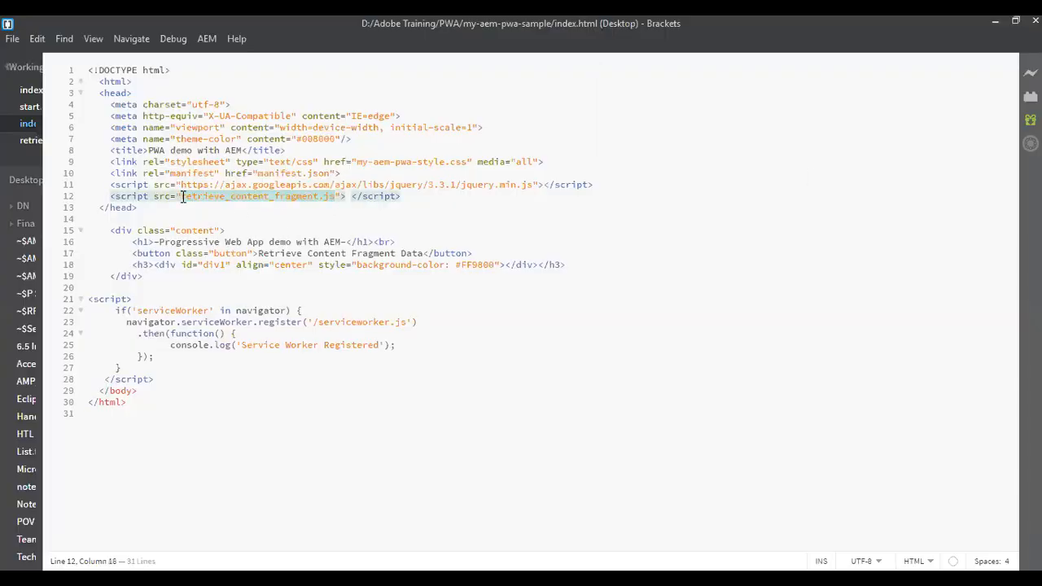
Open retrieve_content_fragment.js from its script reference in index.html
click(33, 141)
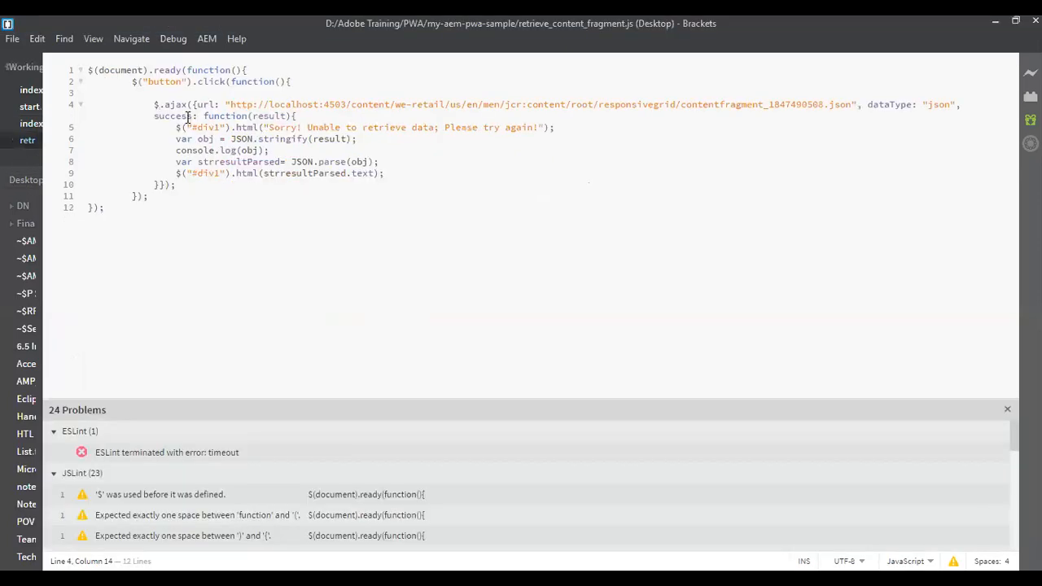